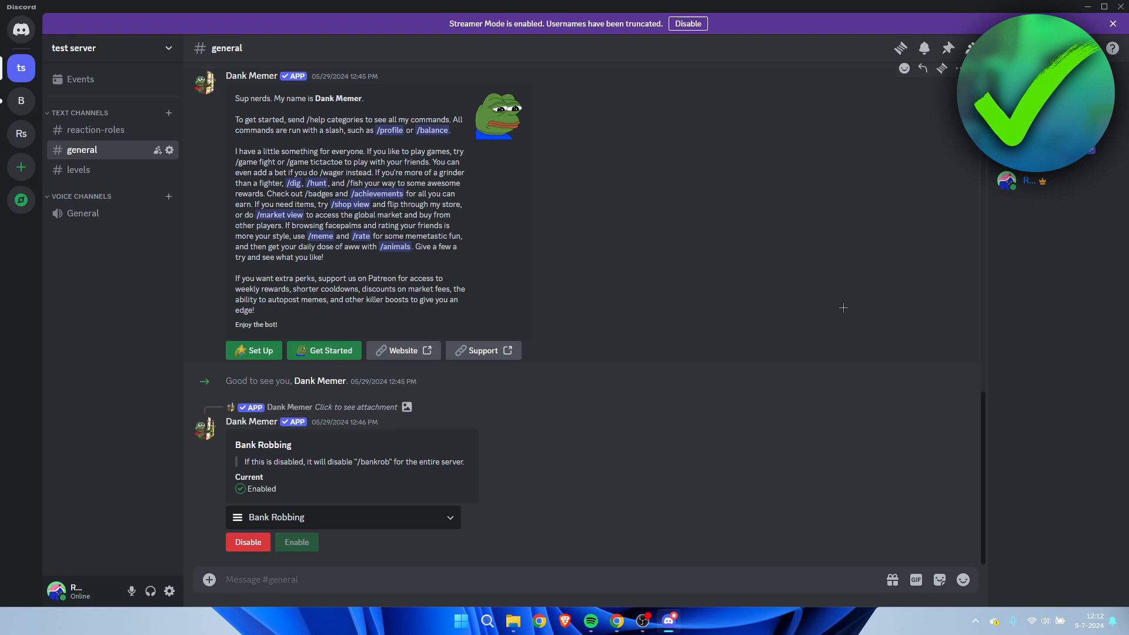
{"action": "mouse_move", "coordinate": [608, 315]}
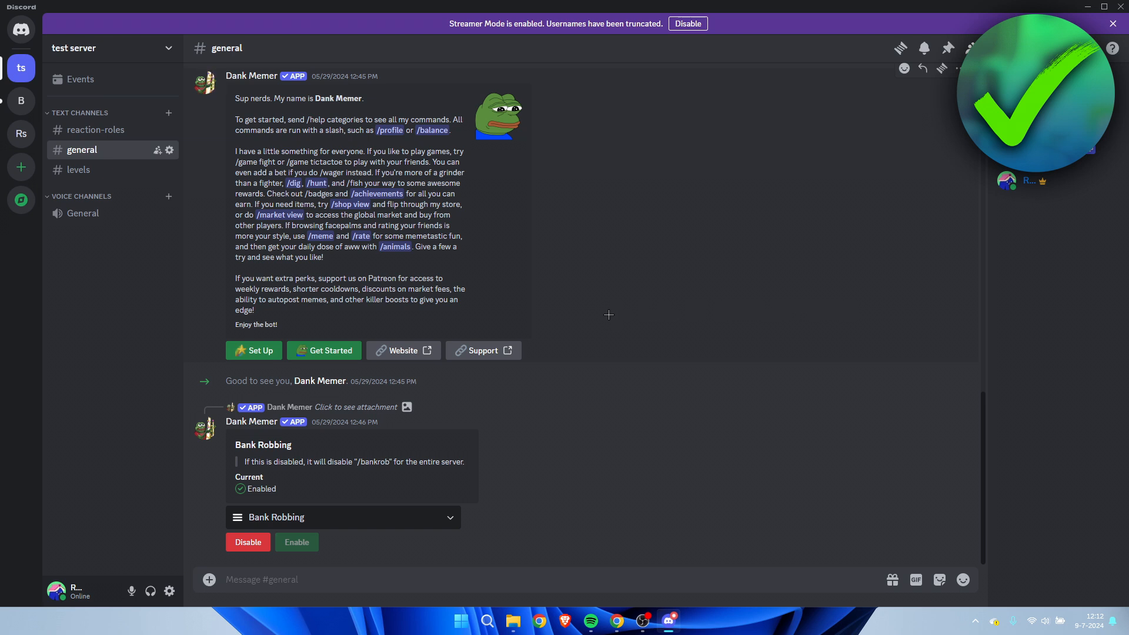
{"action": "mouse_move", "coordinate": [22, 199]}
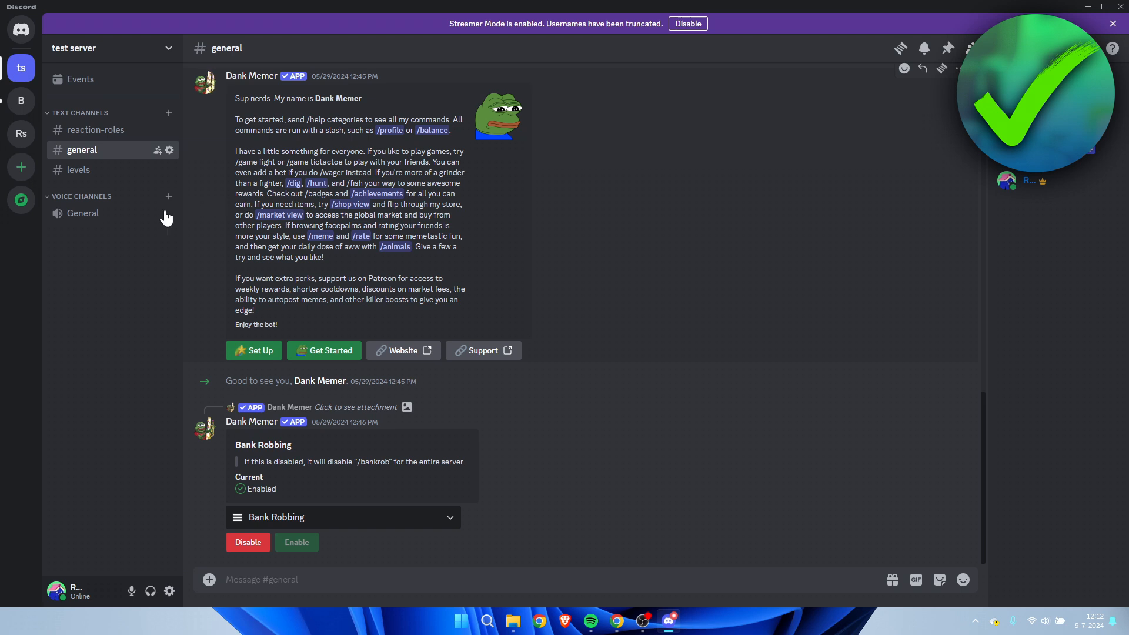
{"action": "mouse_move", "coordinate": [82, 212]}
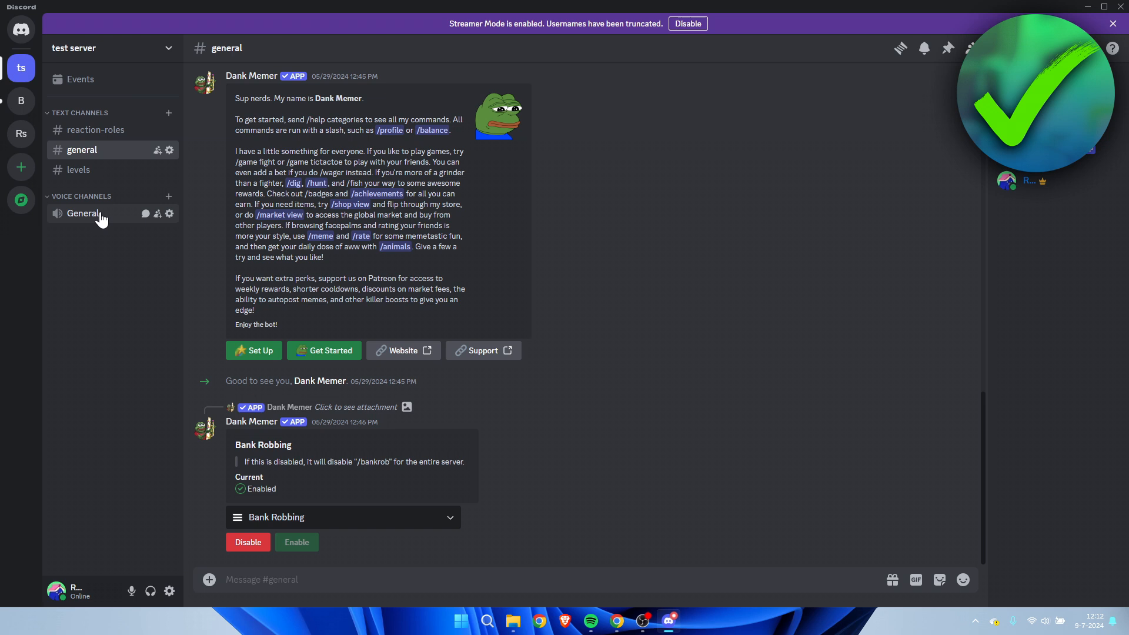
{"action": "mouse_move", "coordinate": [72, 216]}
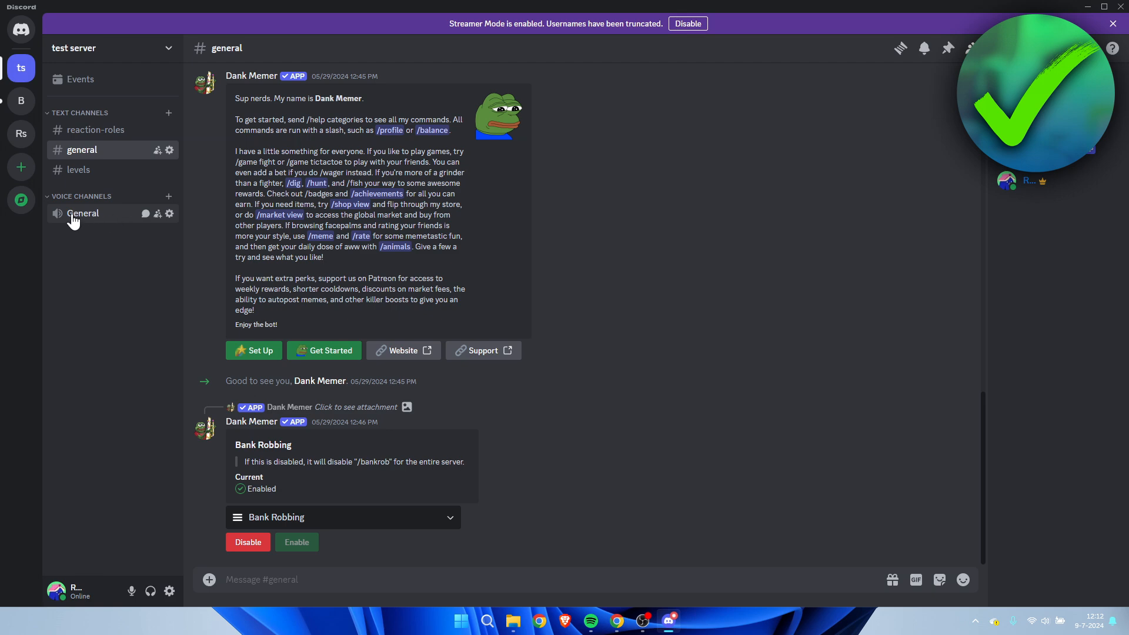
{"action": "mouse_move", "coordinate": [170, 214]}
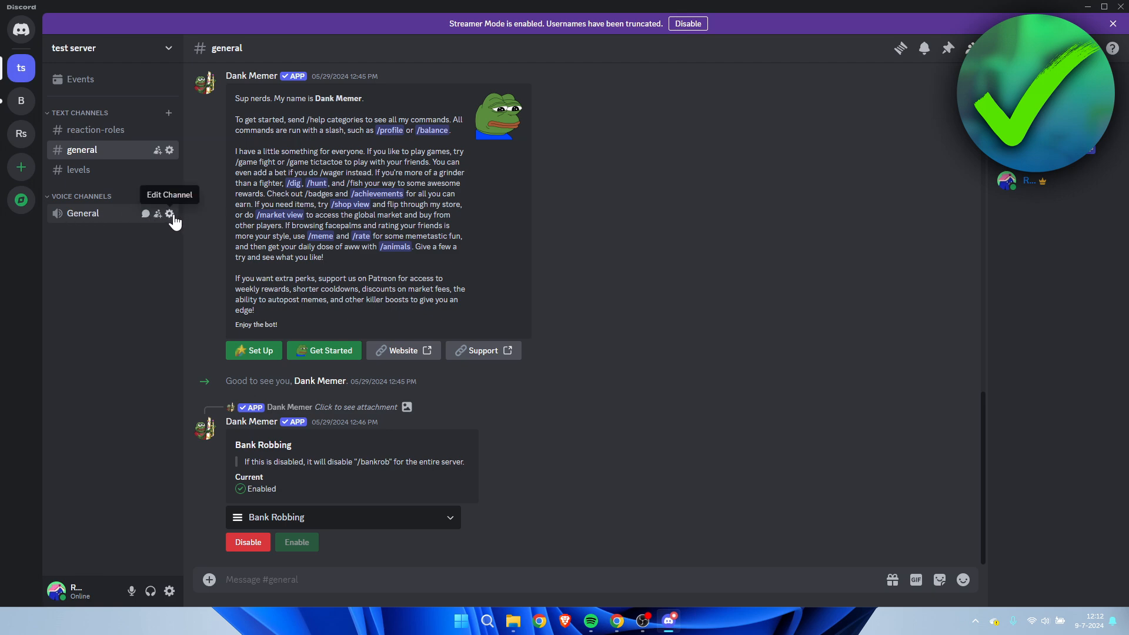
Open the General voice channel's settings and scroll down to bitrate, user limit and Region Override
{"action": "left_click", "coordinate": [169, 214]}
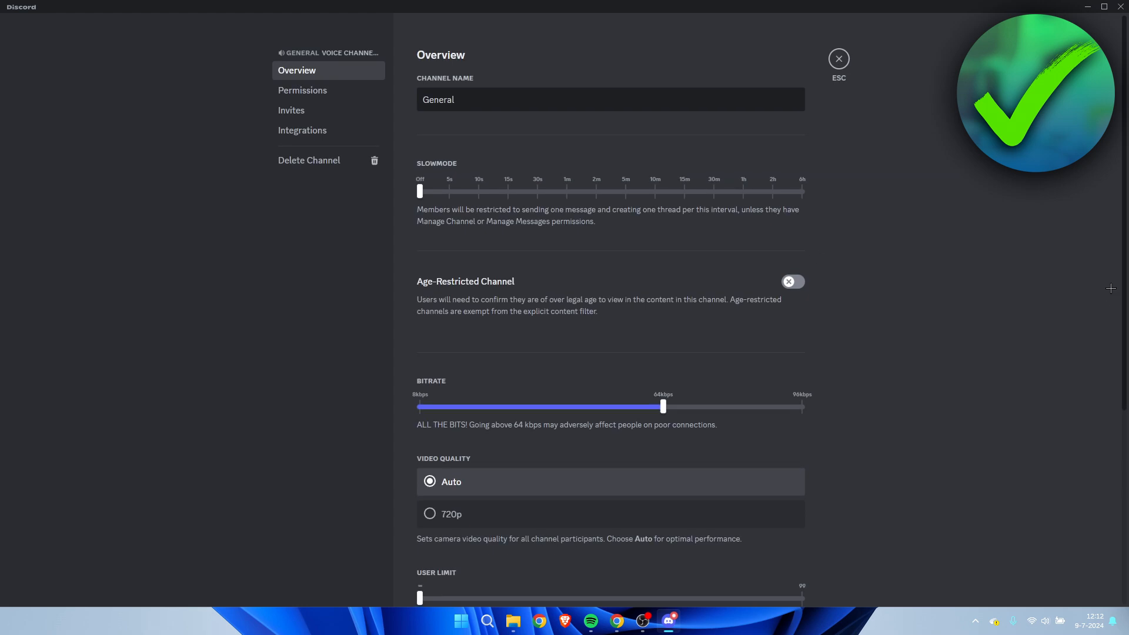
{"action": "scroll", "scroll_direction": "down", "scroll_amount": 3}
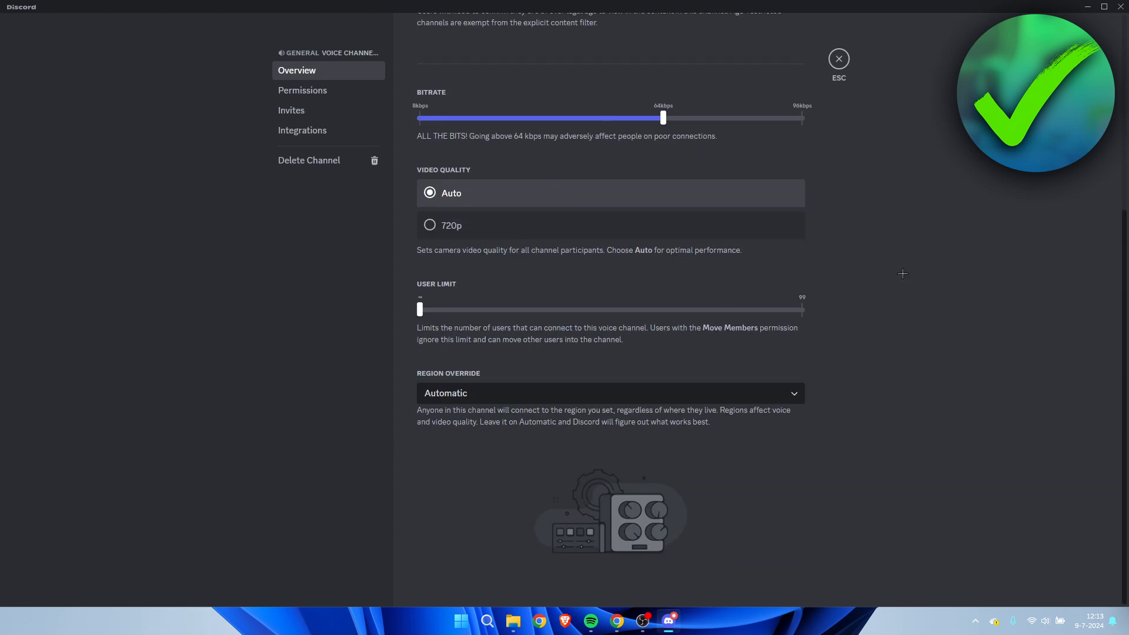
{"action": "mouse_move", "coordinate": [488, 371]}
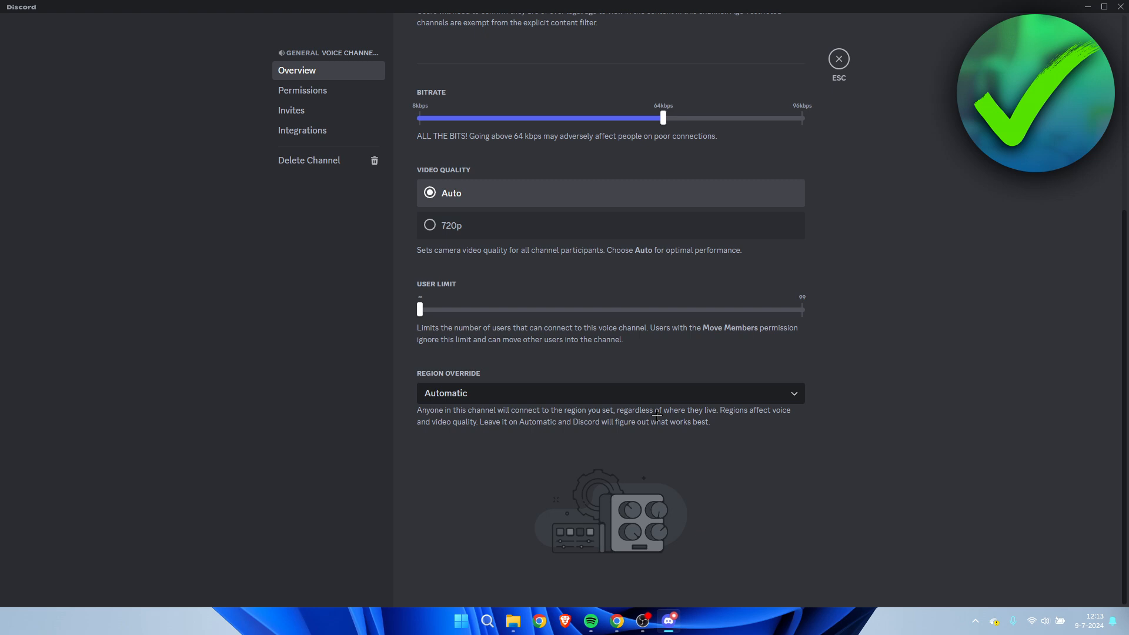
{"action": "mouse_move", "coordinate": [403, 429]}
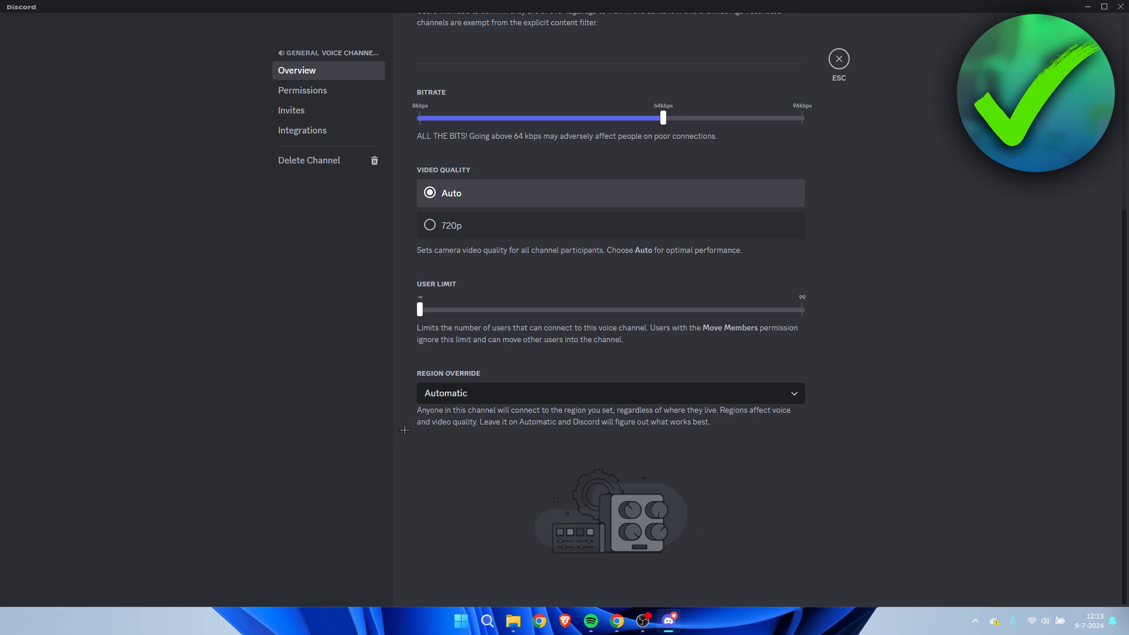
{"action": "mouse_move", "coordinate": [477, 421]}
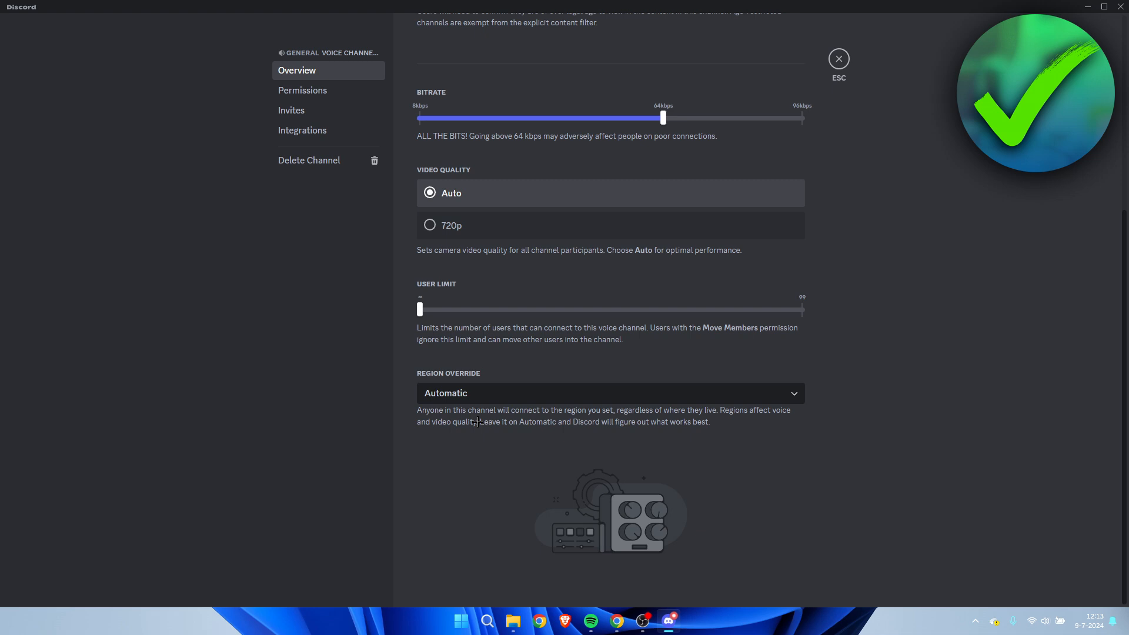
{"action": "mouse_move", "coordinate": [618, 409]}
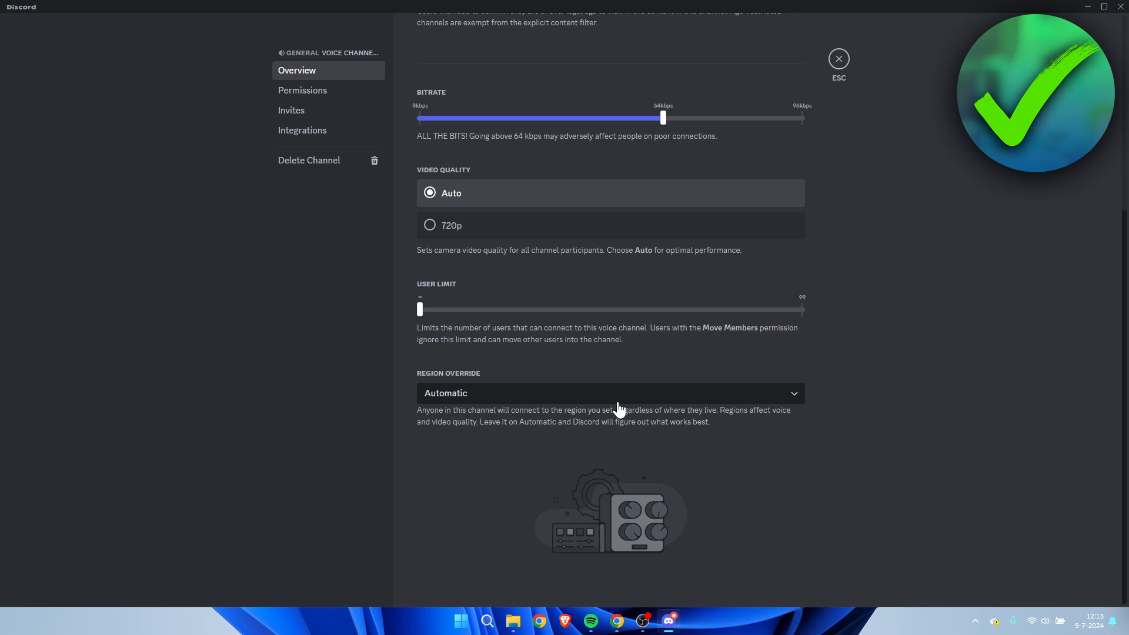
{"action": "left_click", "coordinate": [609, 392]}
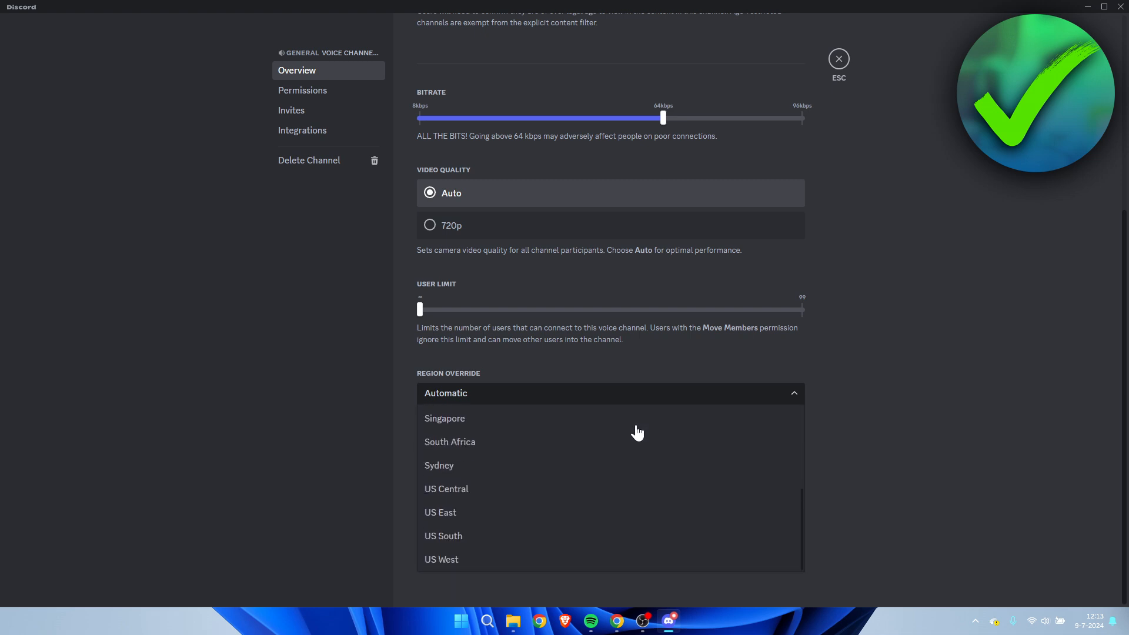
{"action": "scroll", "scroll_direction": "up", "scroll_amount": 3}
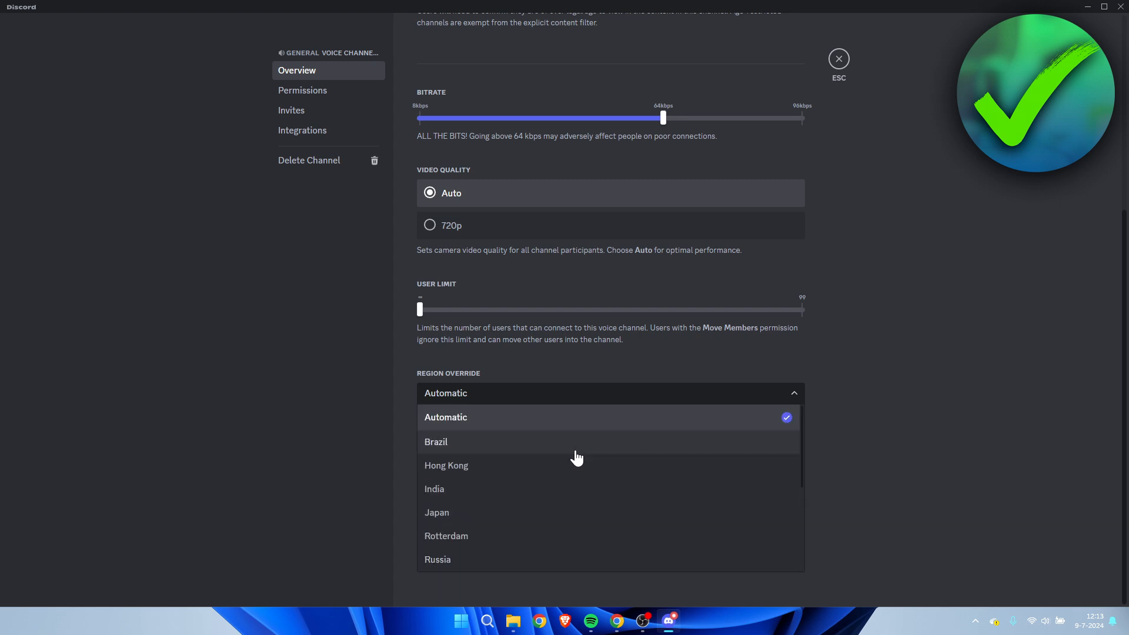
{"action": "mouse_move", "coordinate": [571, 465]}
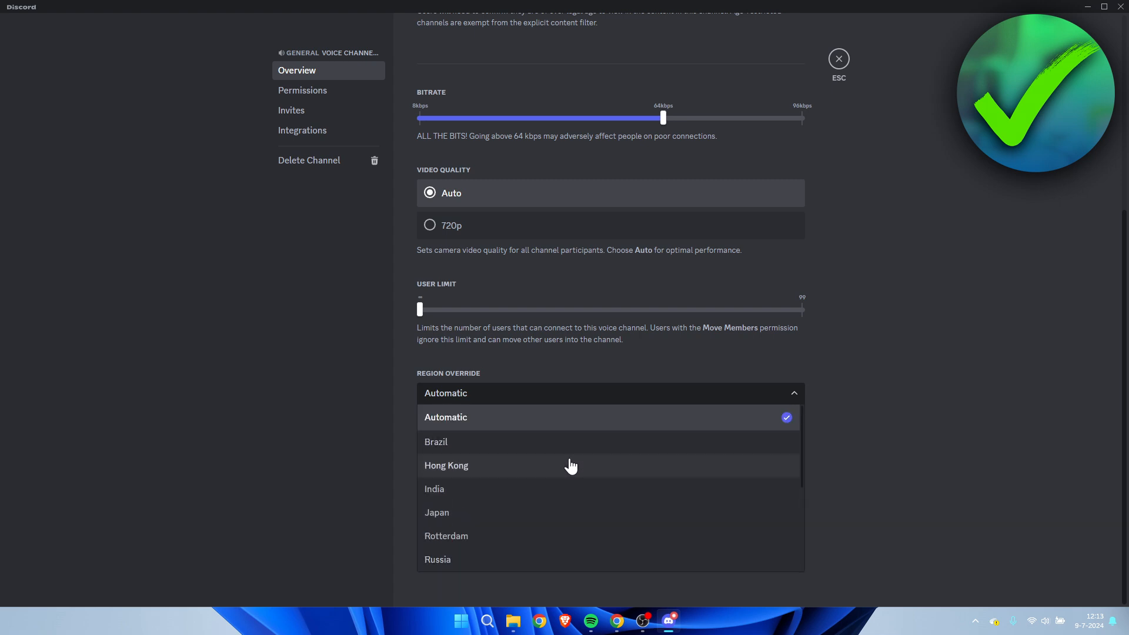
{"action": "scroll", "scroll_direction": "down", "scroll_amount": 3}
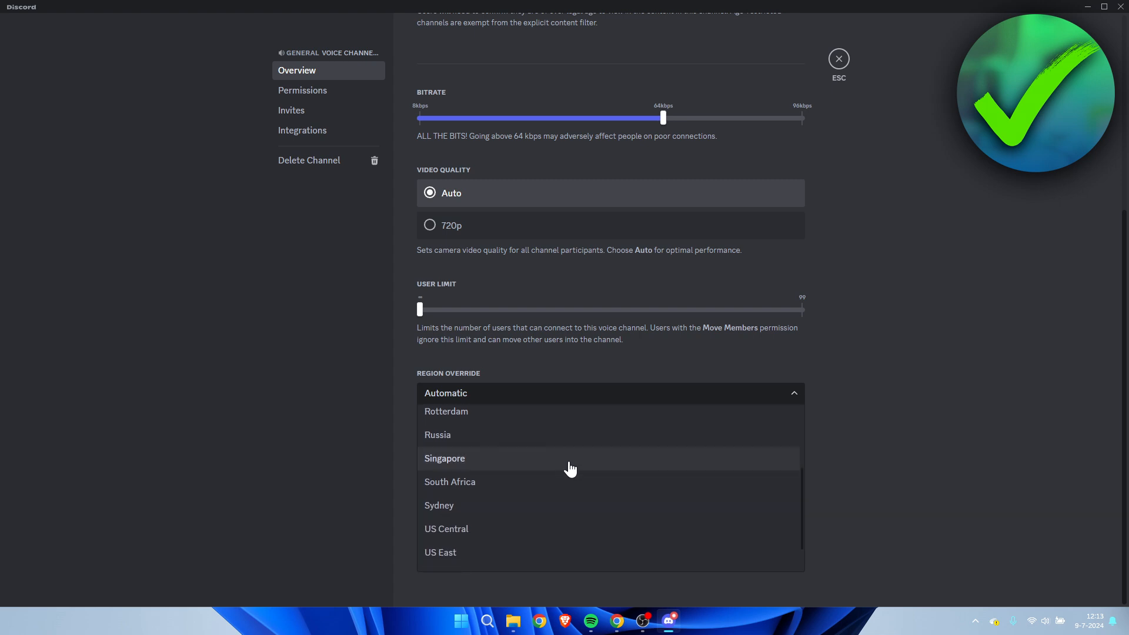
{"action": "scroll", "scroll_direction": "down", "scroll_amount": 3}
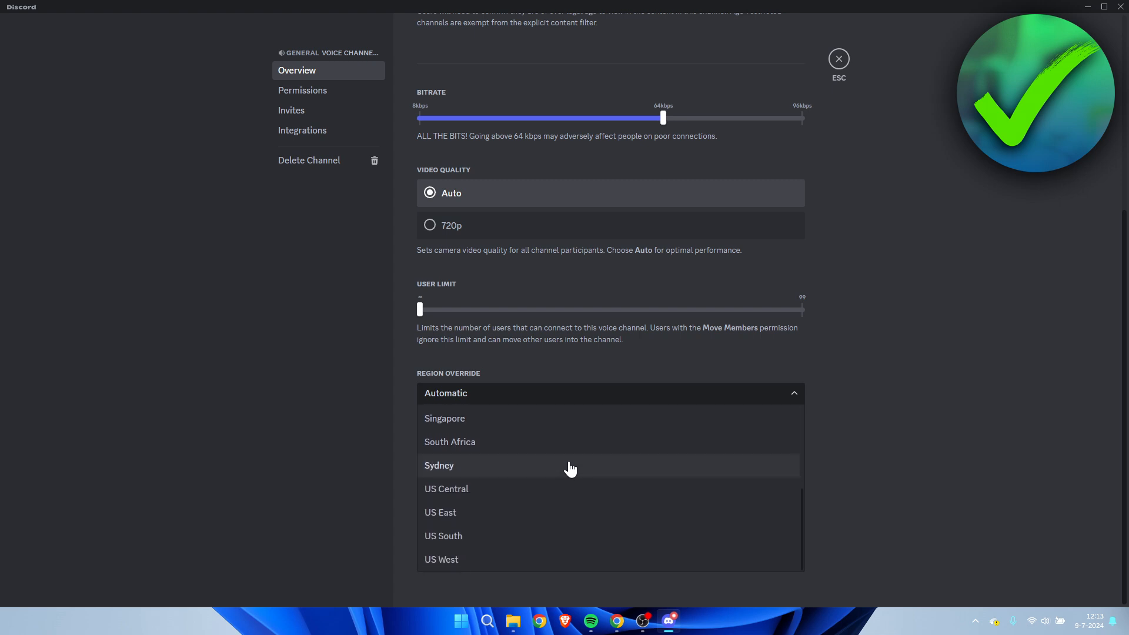
{"action": "scroll", "scroll_direction": "up", "scroll_amount": 3}
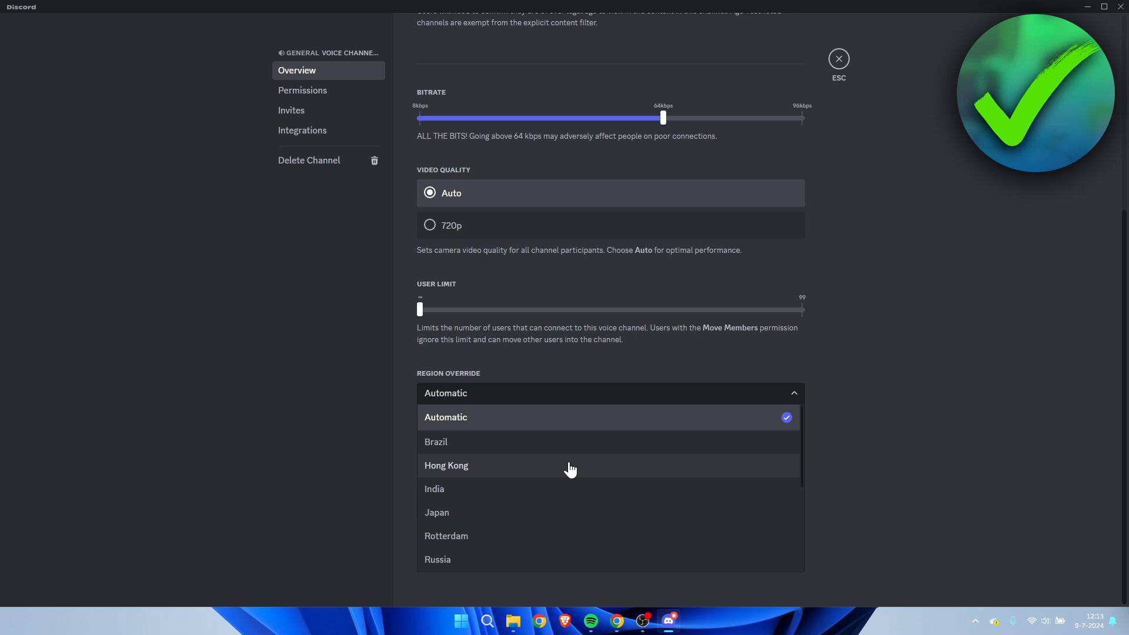
{"action": "mouse_move", "coordinate": [588, 452]}
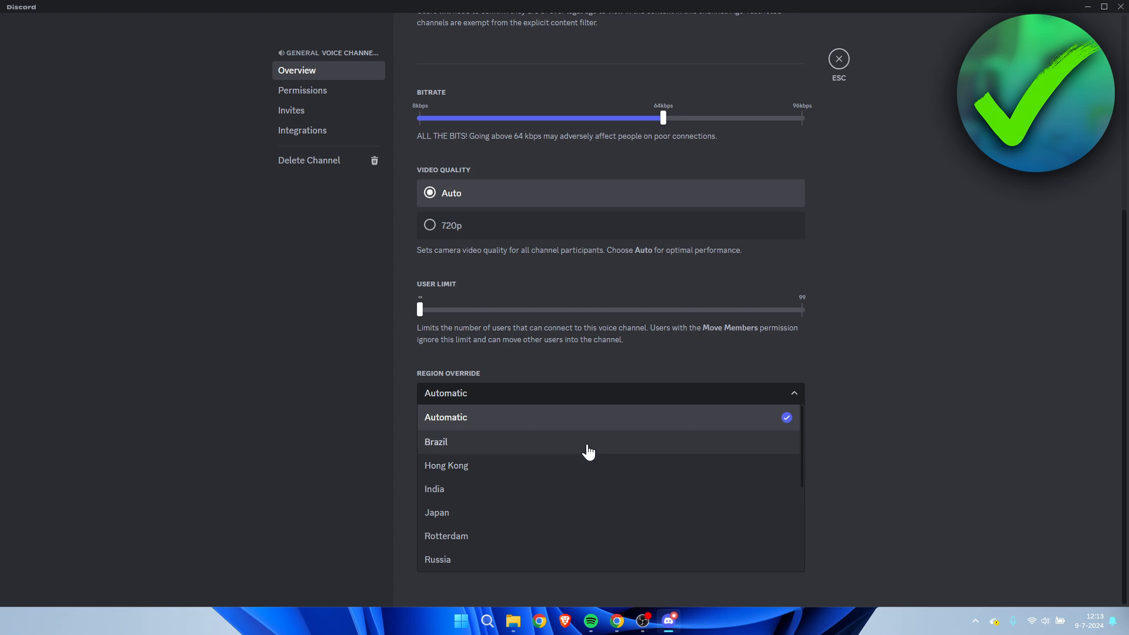
{"action": "scroll", "scroll_direction": "down", "scroll_amount": 3}
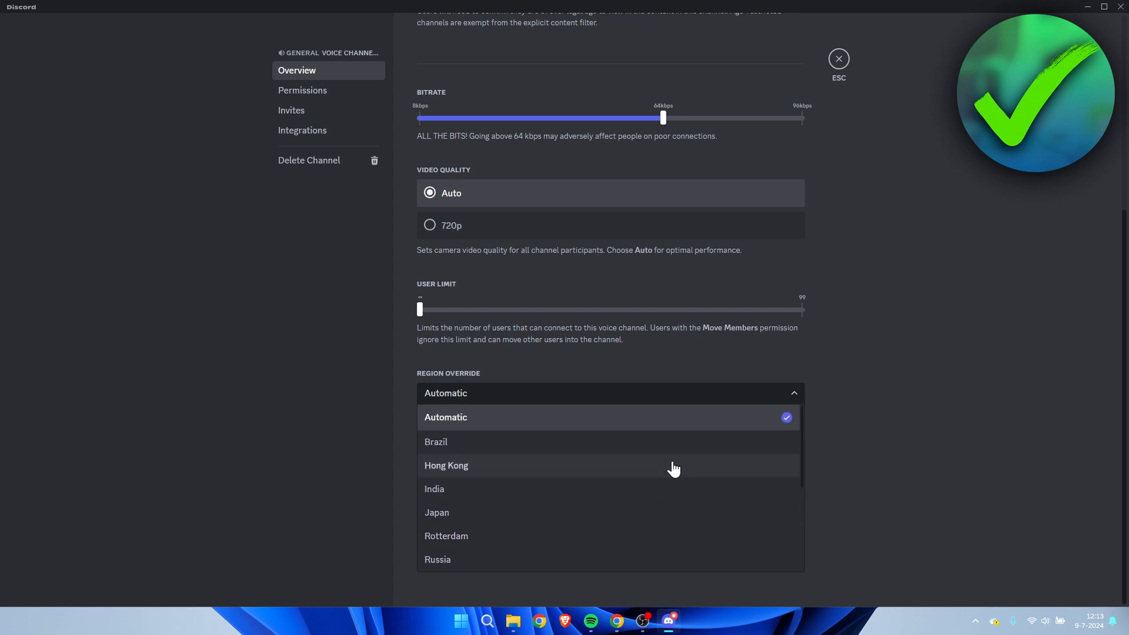
{"action": "scroll", "scroll_direction": "down", "scroll_amount": 3}
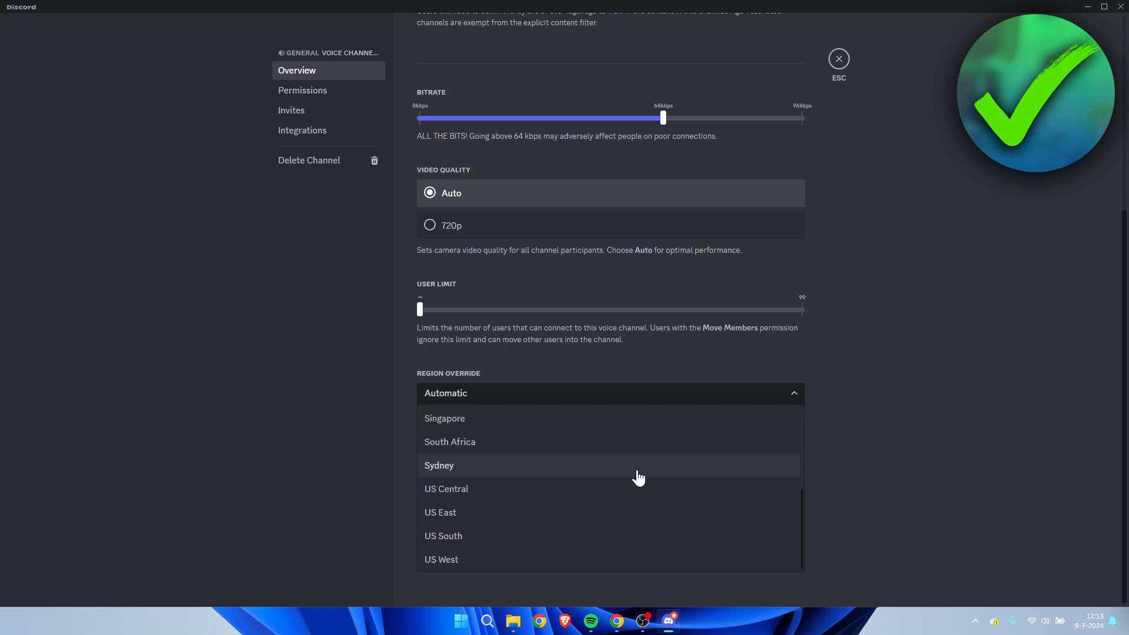
{"action": "mouse_move", "coordinate": [510, 498]}
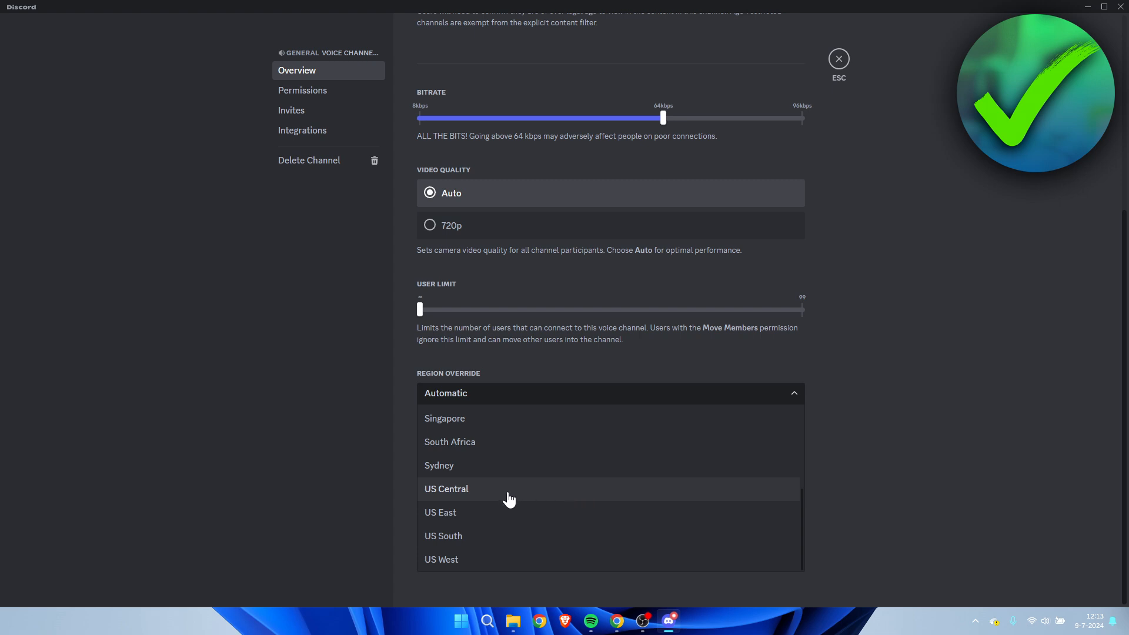
{"action": "mouse_move", "coordinate": [481, 513]}
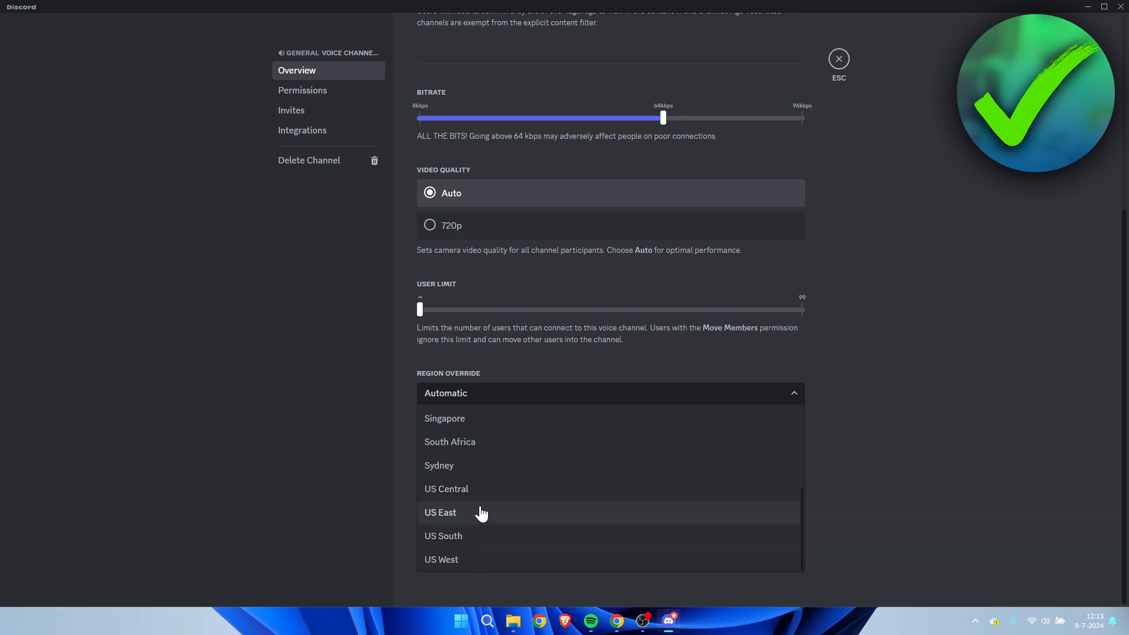
{"action": "mouse_move", "coordinate": [468, 503]}
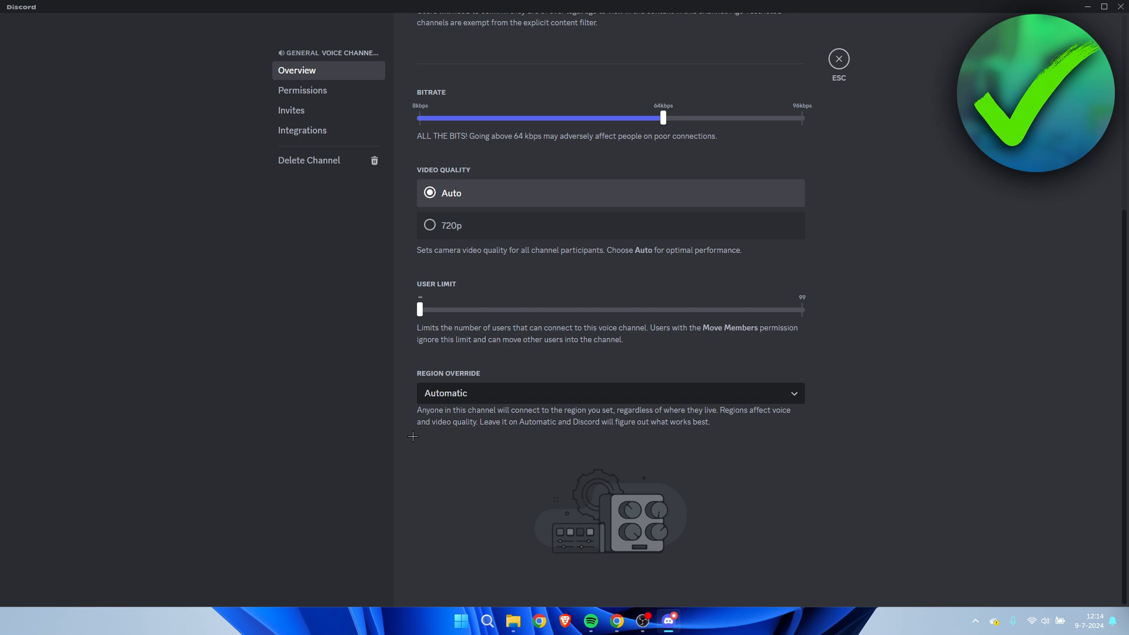
Scroll the General channel overview to confirm Region Override now reads US South
{"action": "scroll", "scroll_direction": "up", "scroll_amount": 3}
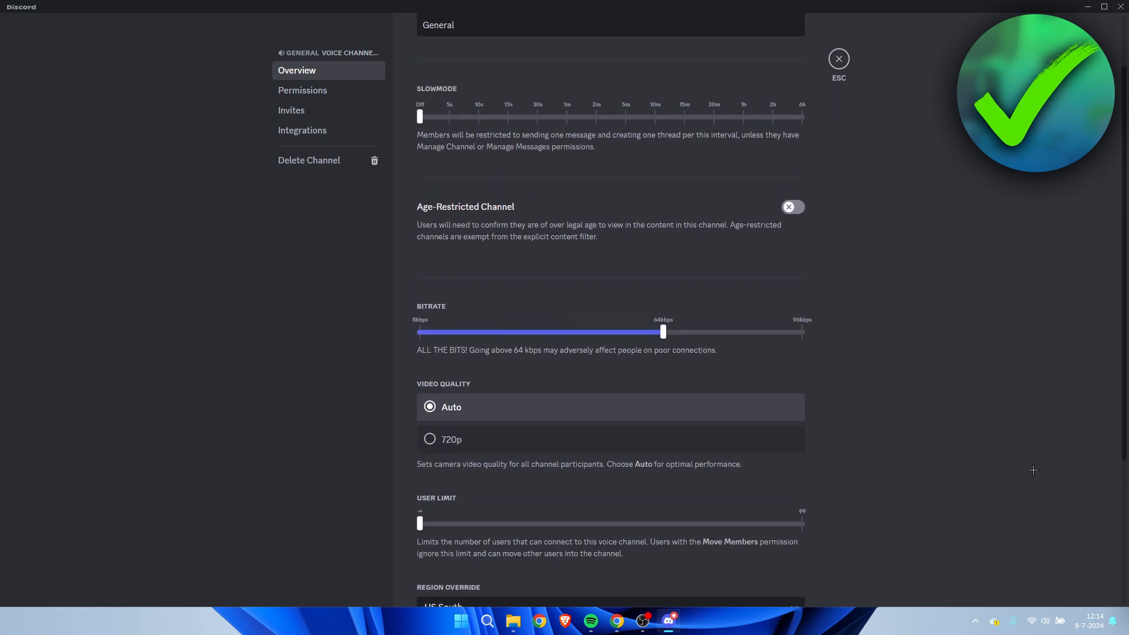
{"action": "scroll", "scroll_direction": "down", "scroll_amount": 3}
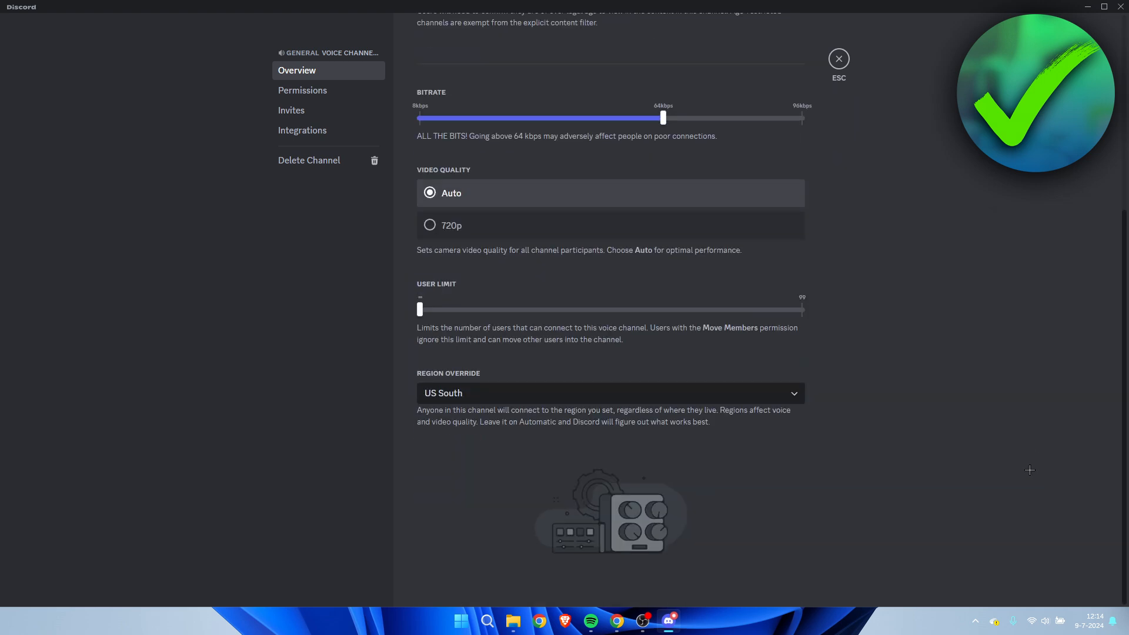